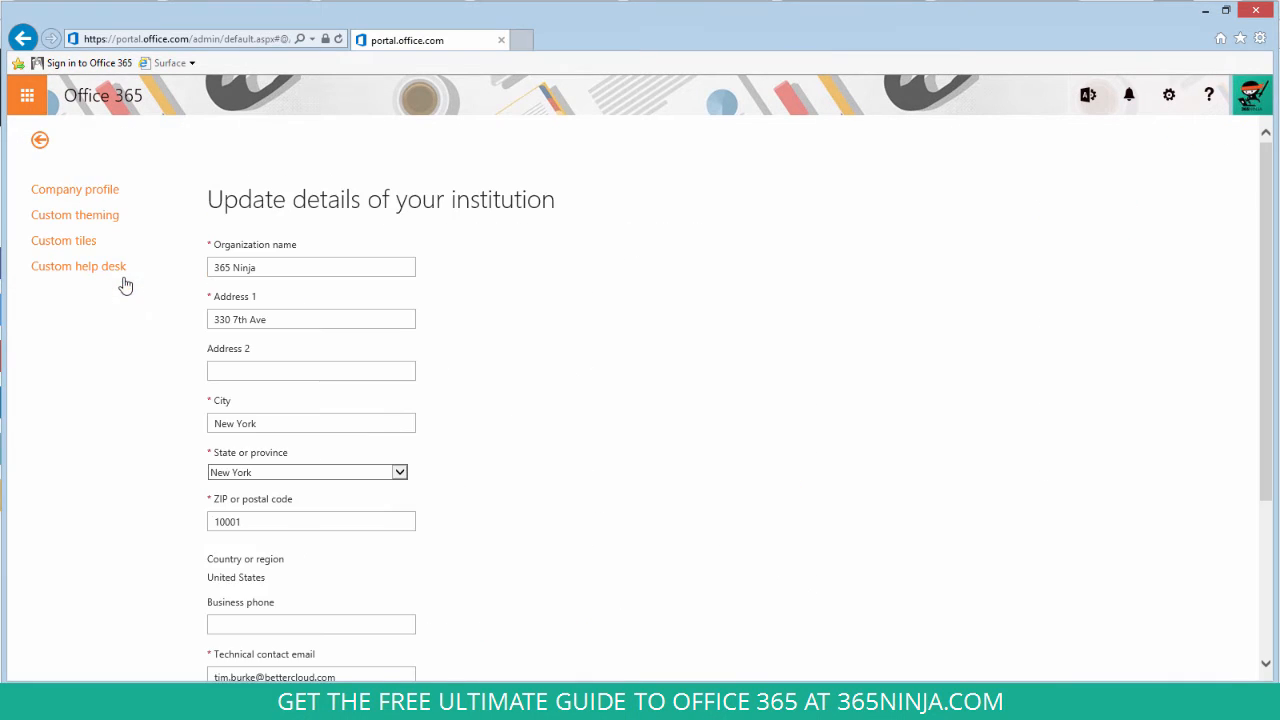
# Open the Custom theming settings from the left navigation list
pyautogui.click(74, 214)
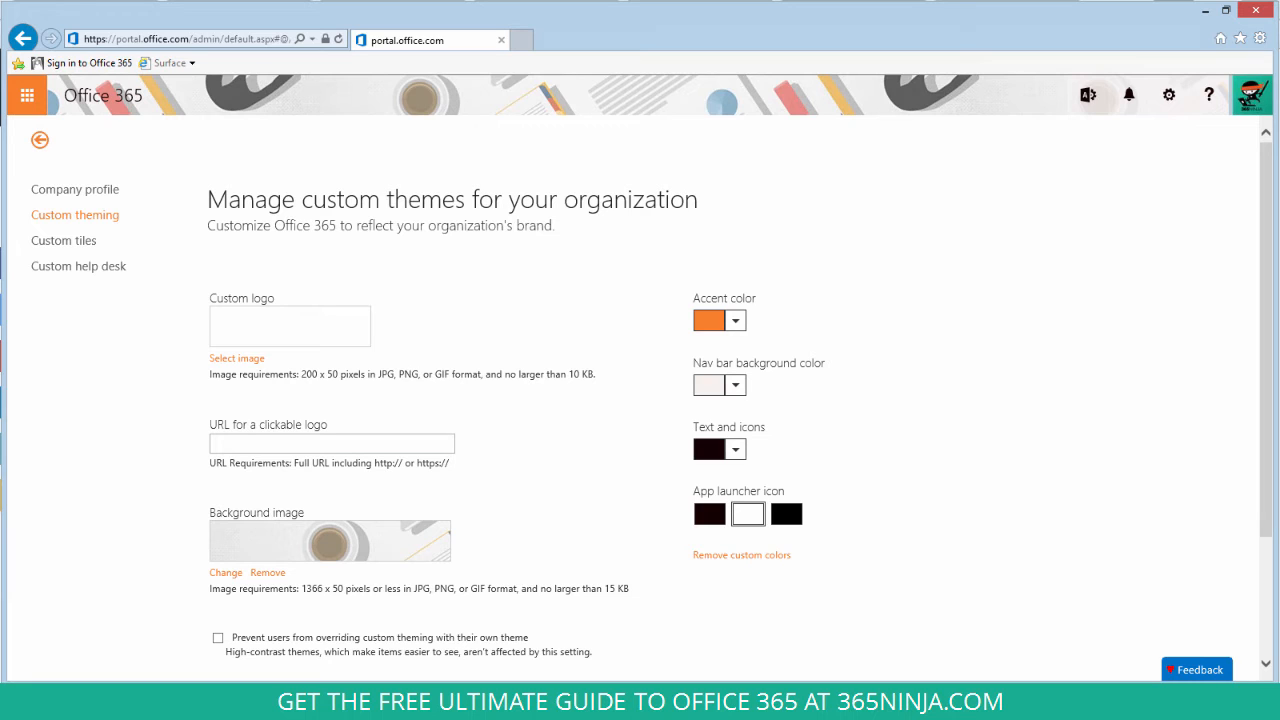
# Save the custom theme with its background image and orange accent, nav bar and text colours
pyautogui.scroll(-3)
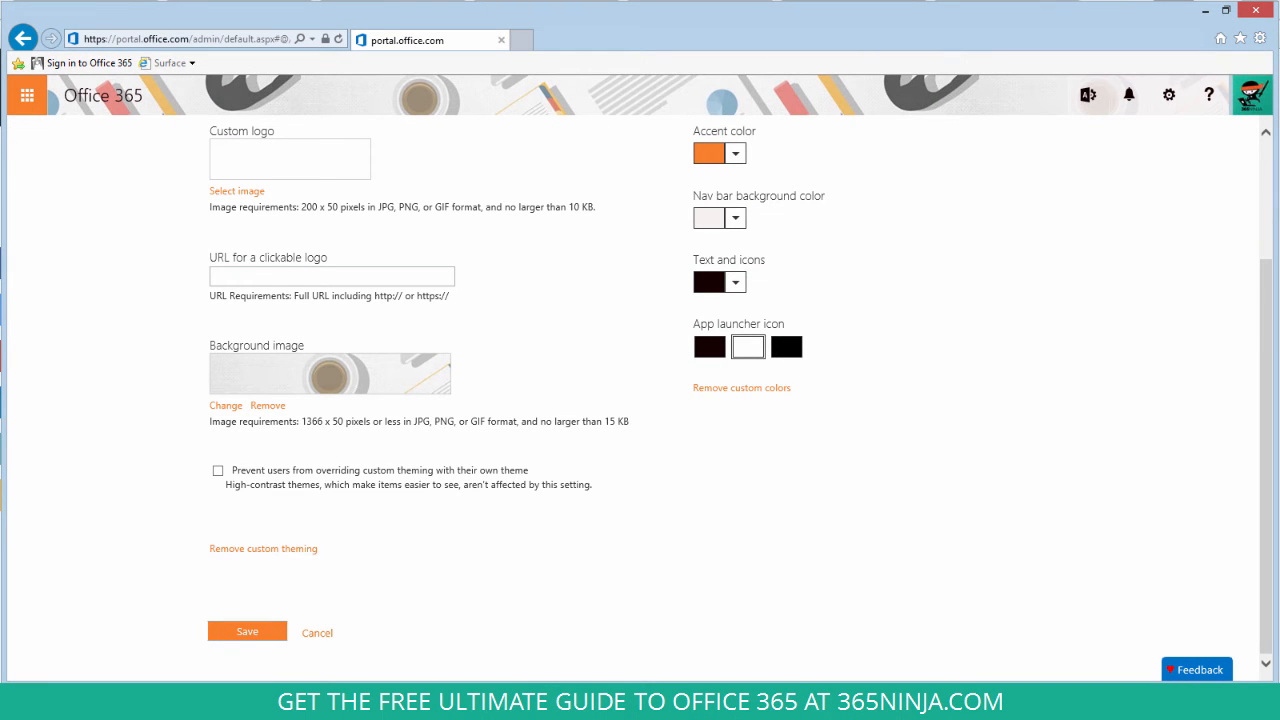
pyautogui.click(263, 548)
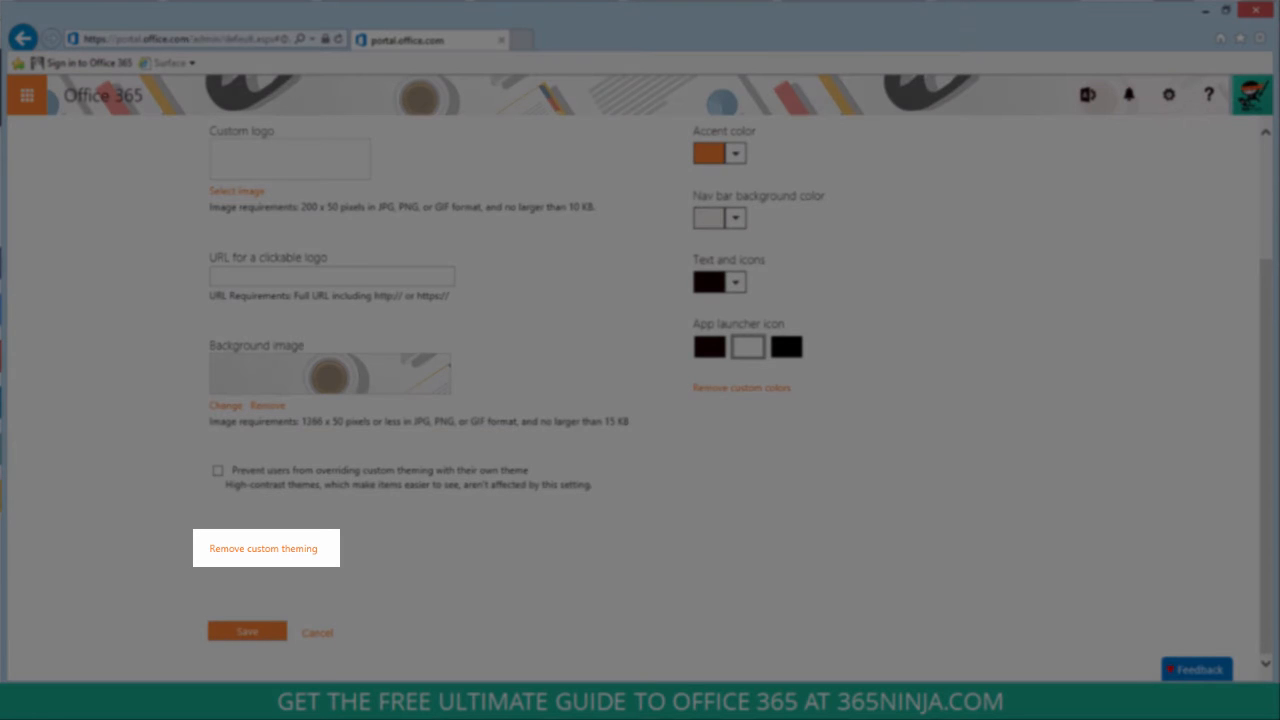
pyautogui.moveTo(163, 418)
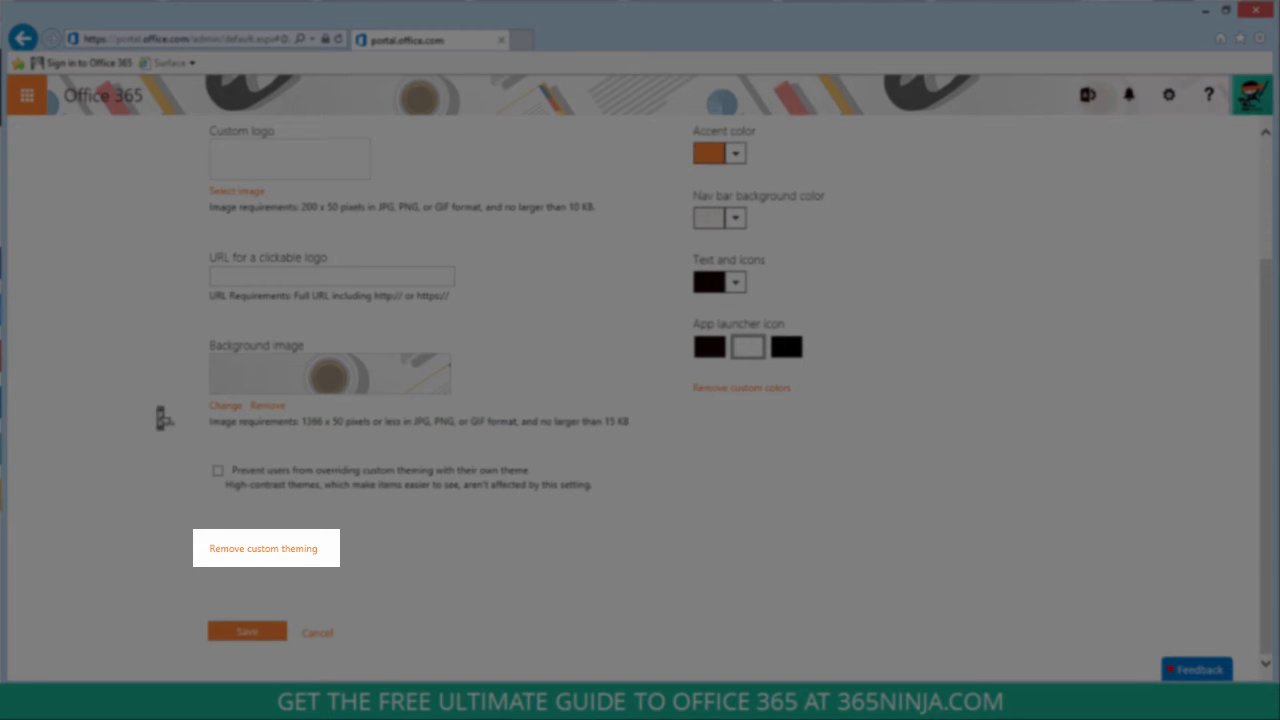
pyautogui.moveTo(262, 548)
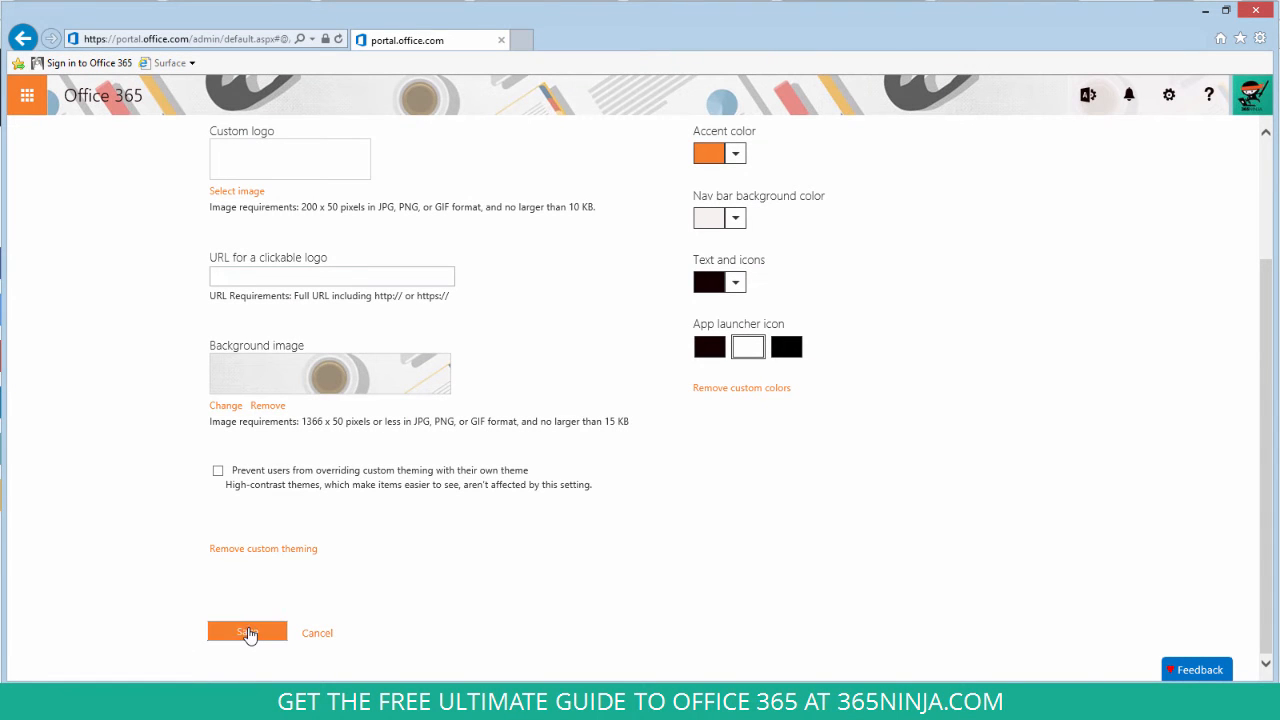
pyautogui.scroll(-3)
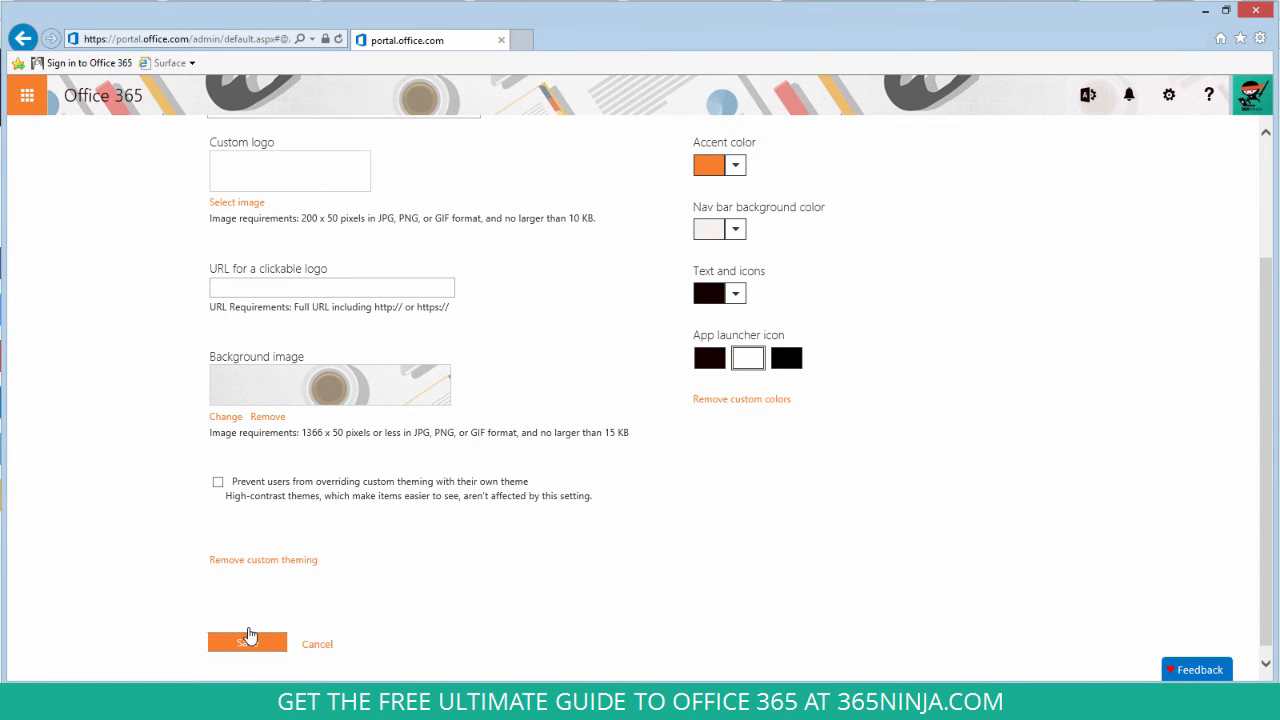